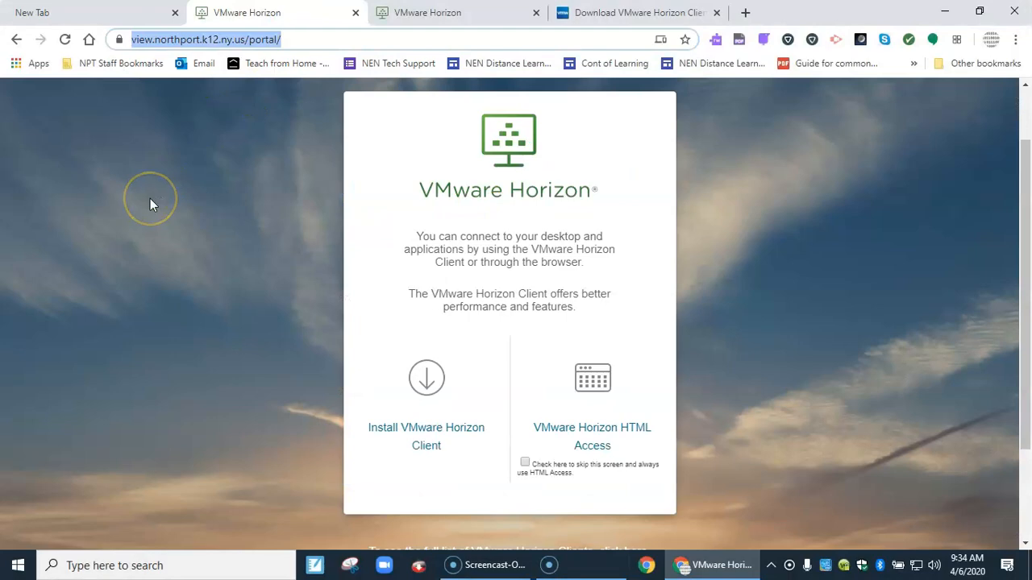
pyautogui.moveTo(529, 506)
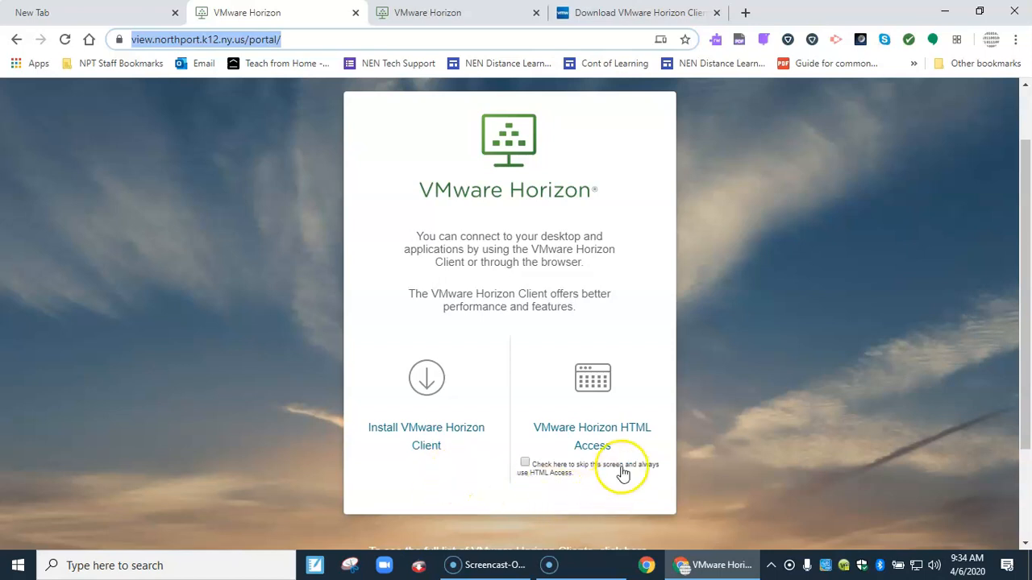
# Step: Sign in via VMware Horizon HTML Access with domain NORTHPORT to list the TEACHER_WIN10 desktop
pyautogui.click(592, 435)
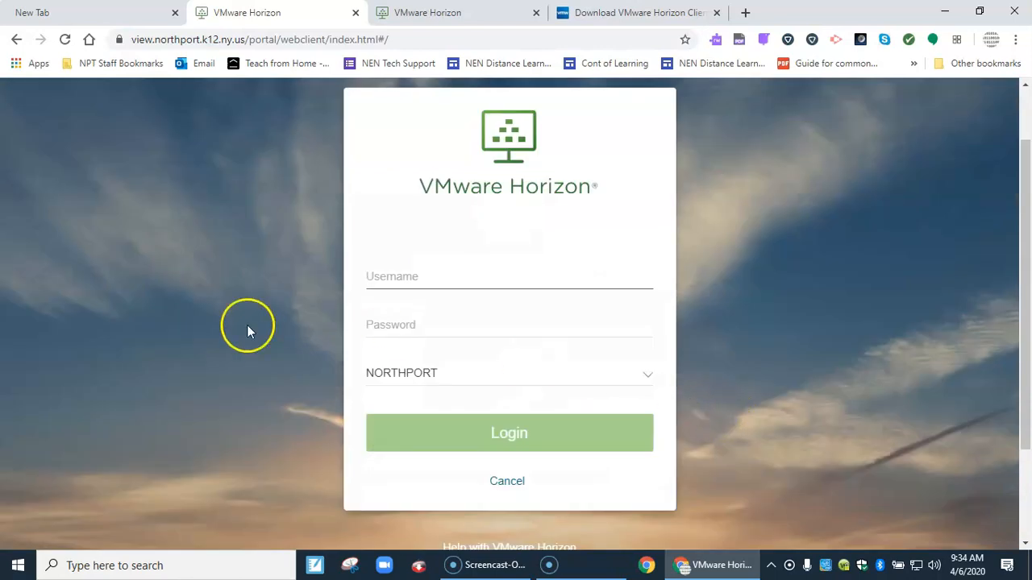
pyautogui.moveTo(29, 552)
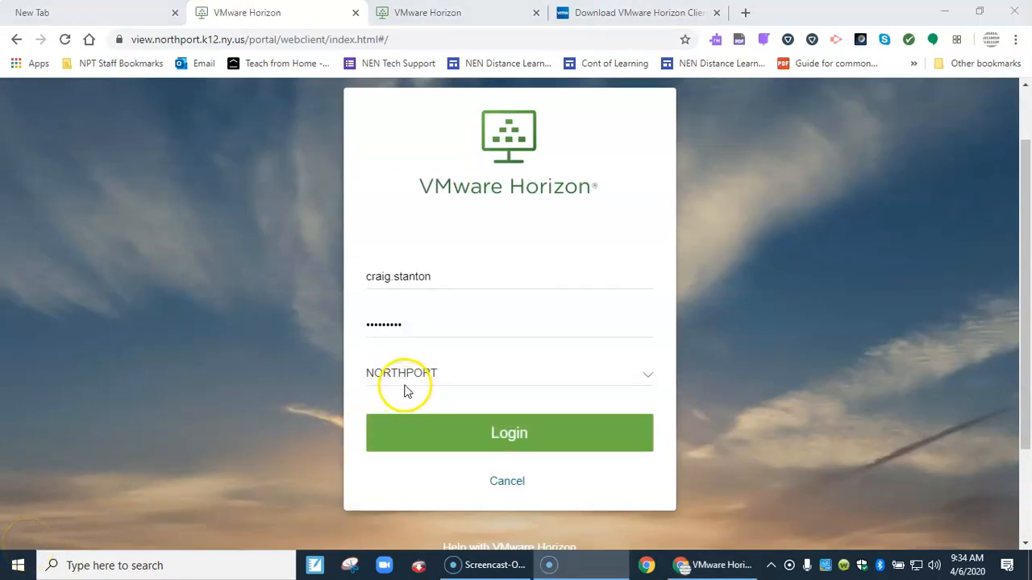
pyautogui.click(509, 433)
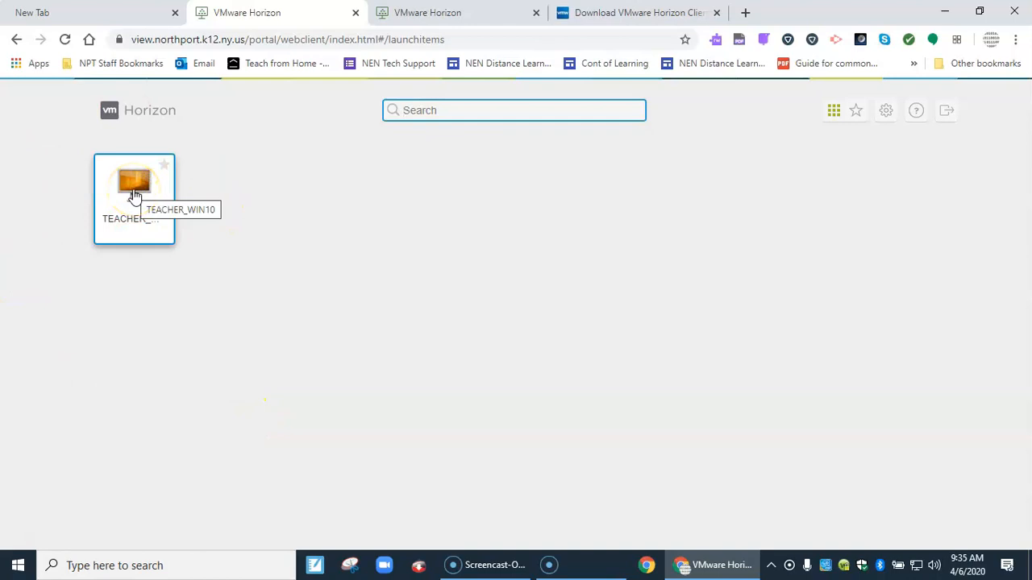
# Step: Launch the TEACHER_WIN10 desktop so Windows runs inside the browser
pyautogui.doubleClick(134, 178)
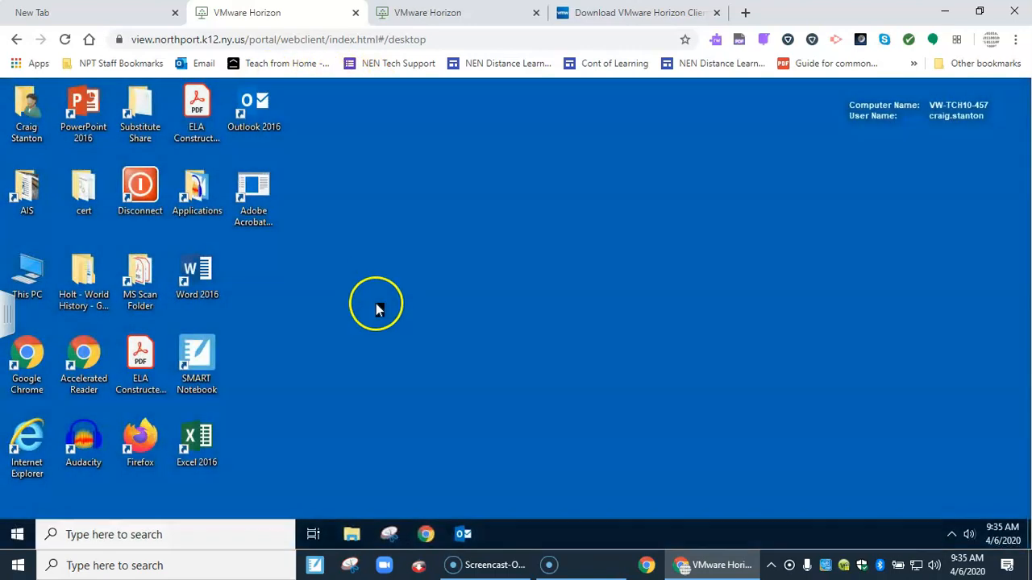
pyautogui.moveTo(654, 484)
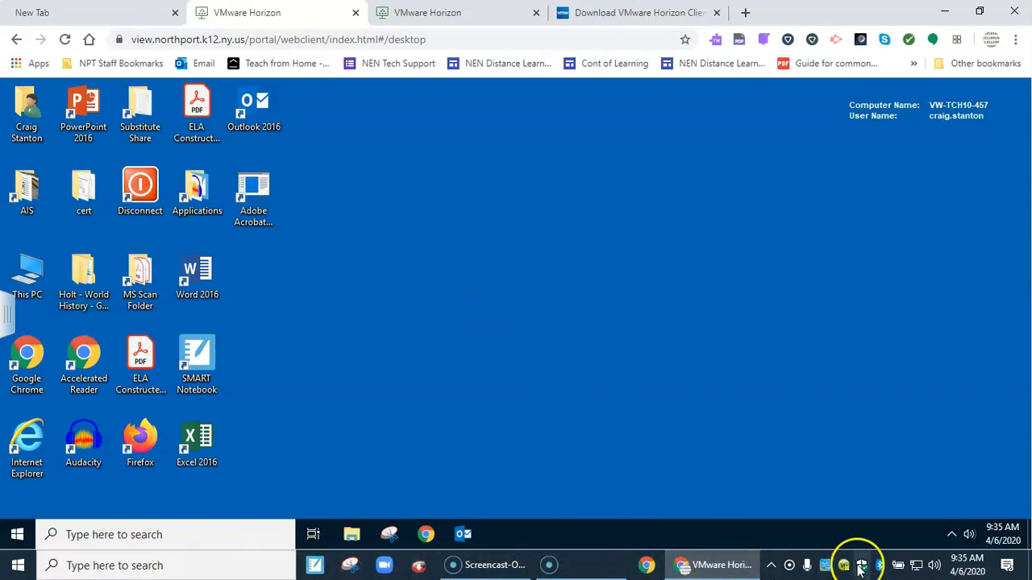
pyautogui.moveTo(483, 547)
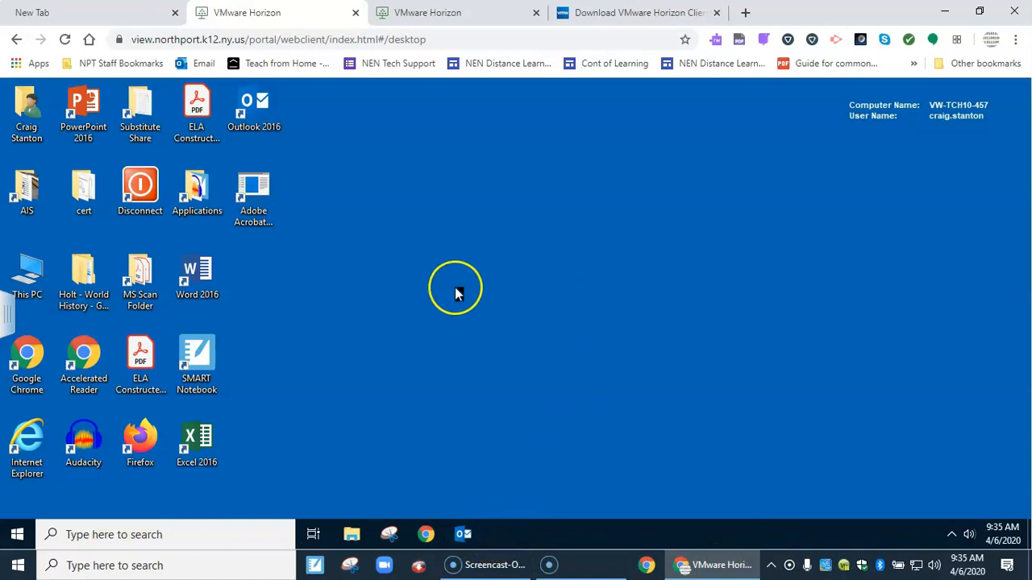
pyautogui.moveTo(282, 245)
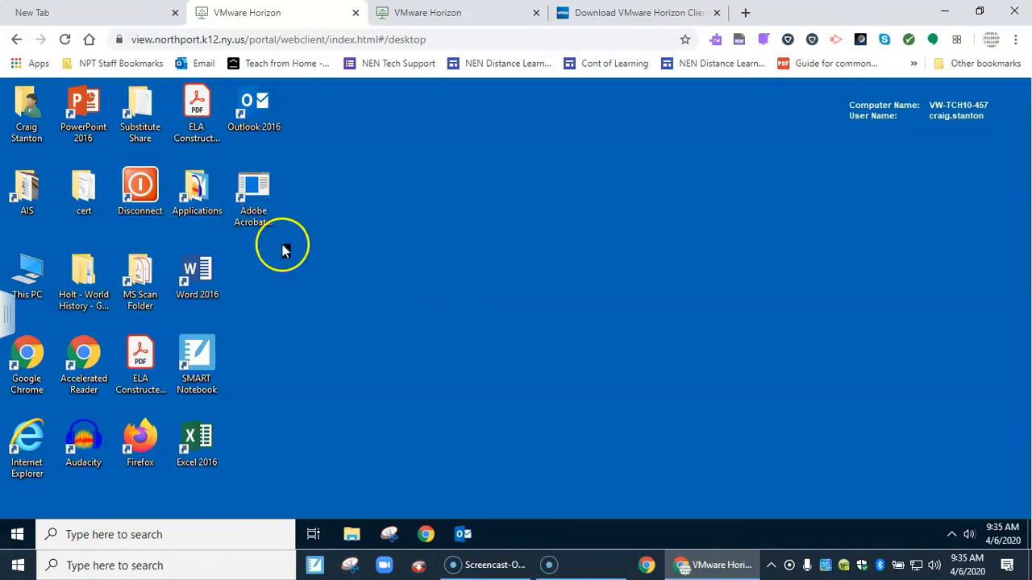
pyautogui.moveTo(458, 205)
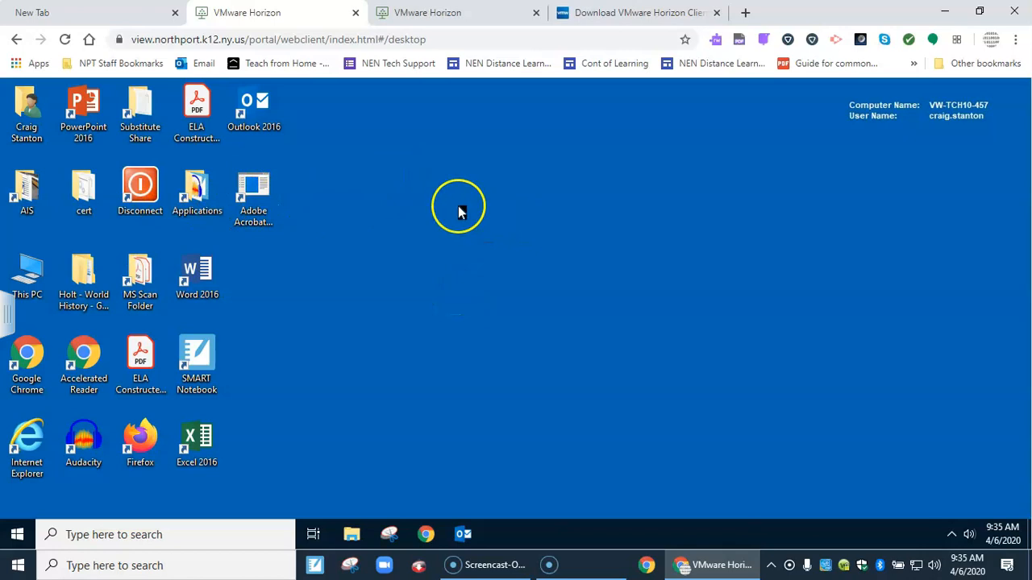
pyautogui.moveTo(110, 17)
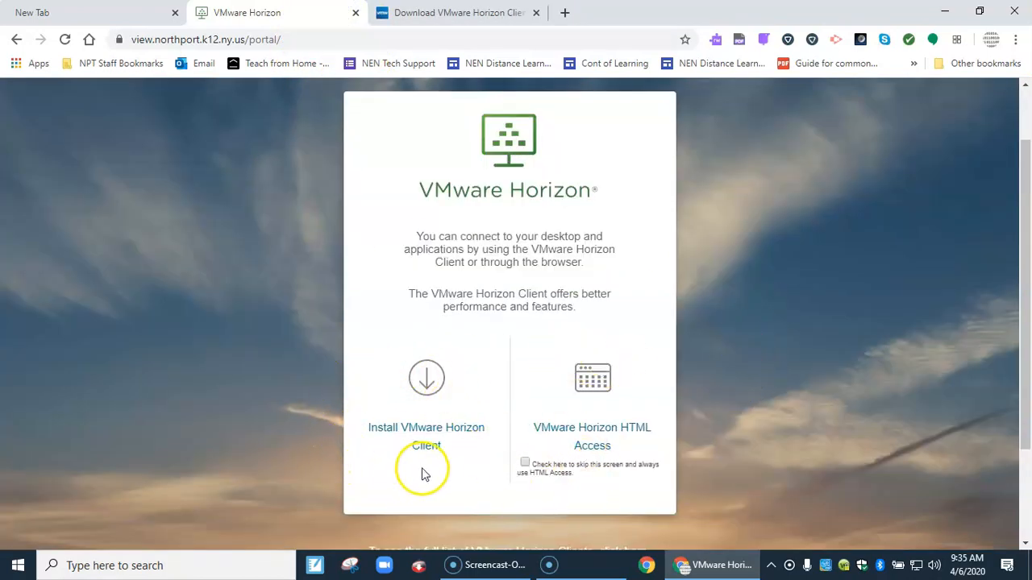
pyautogui.moveTo(435, 432)
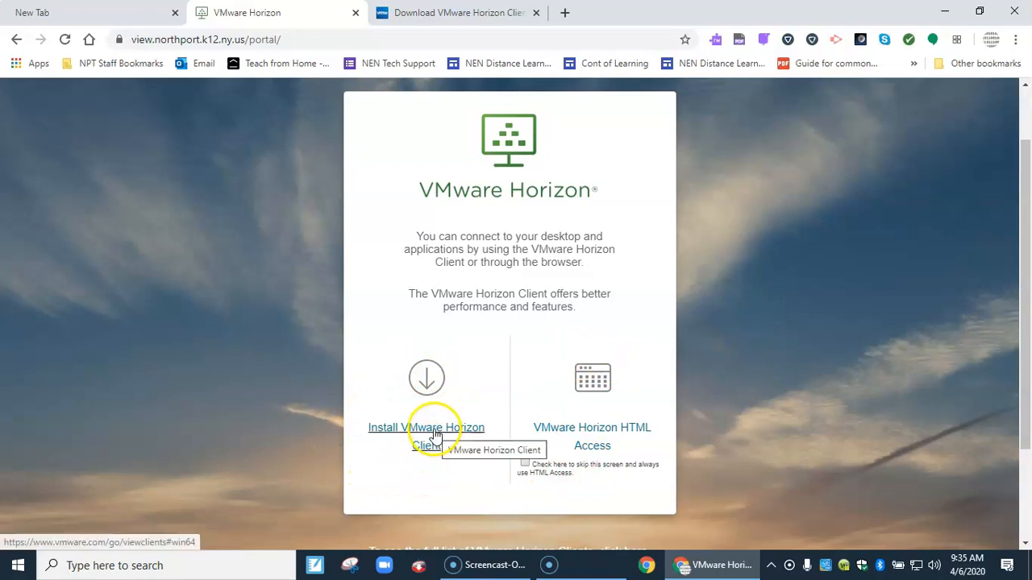
# Step: Go to the Horizon Client download page and reach the Product Downloads table
pyautogui.click(426, 427)
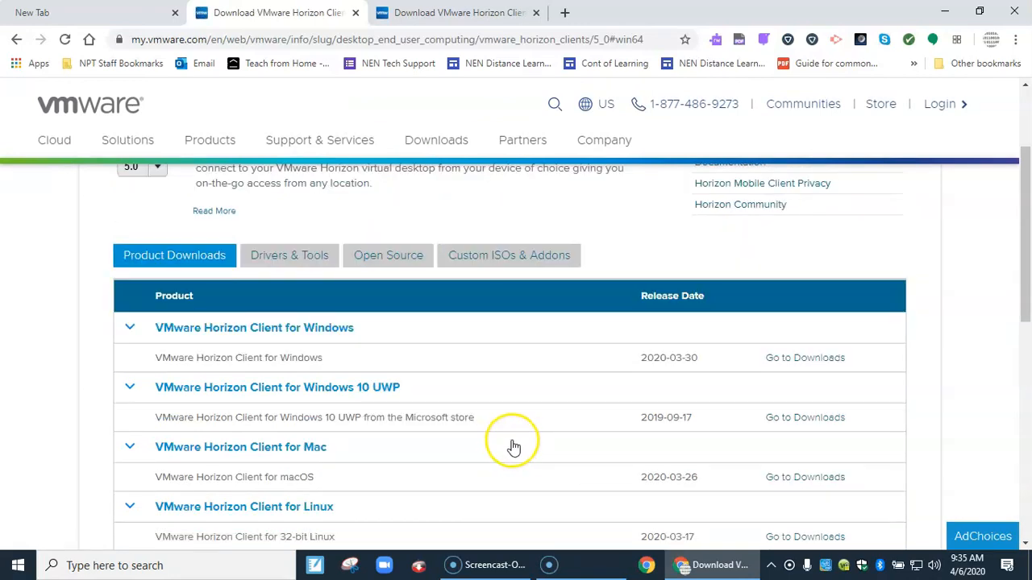
pyautogui.moveTo(509, 455)
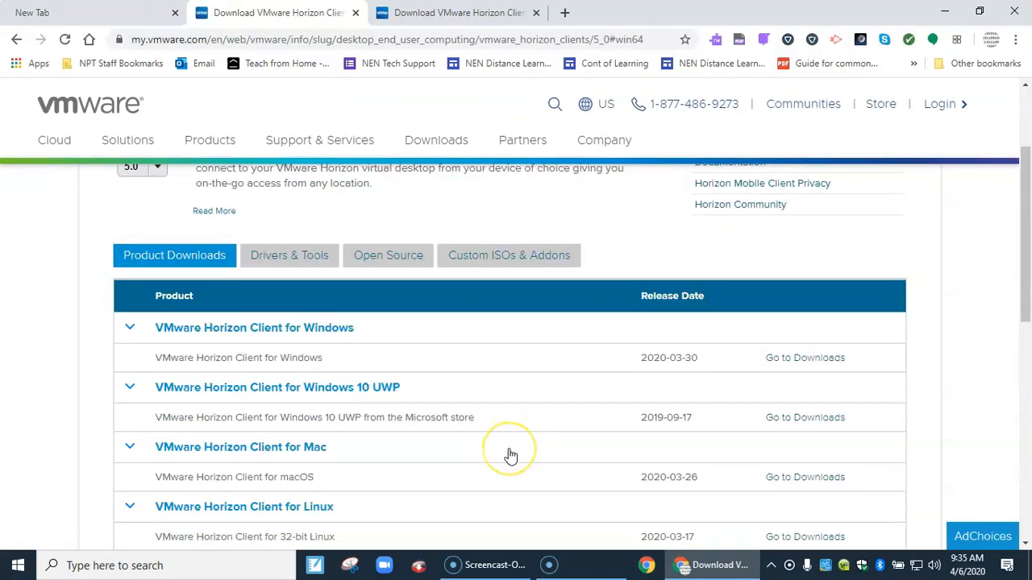
pyautogui.scroll(-3)
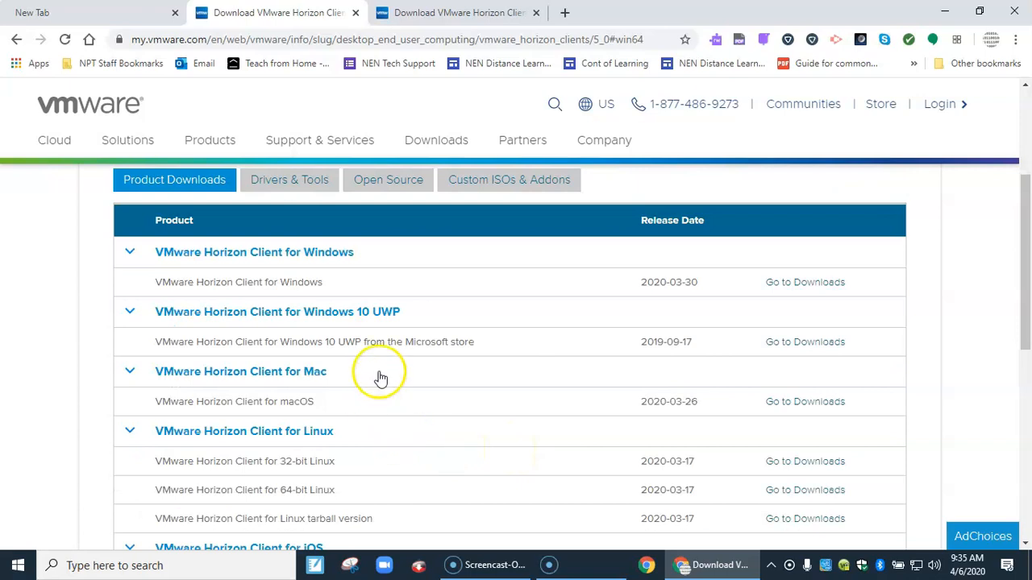
pyautogui.moveTo(282, 320)
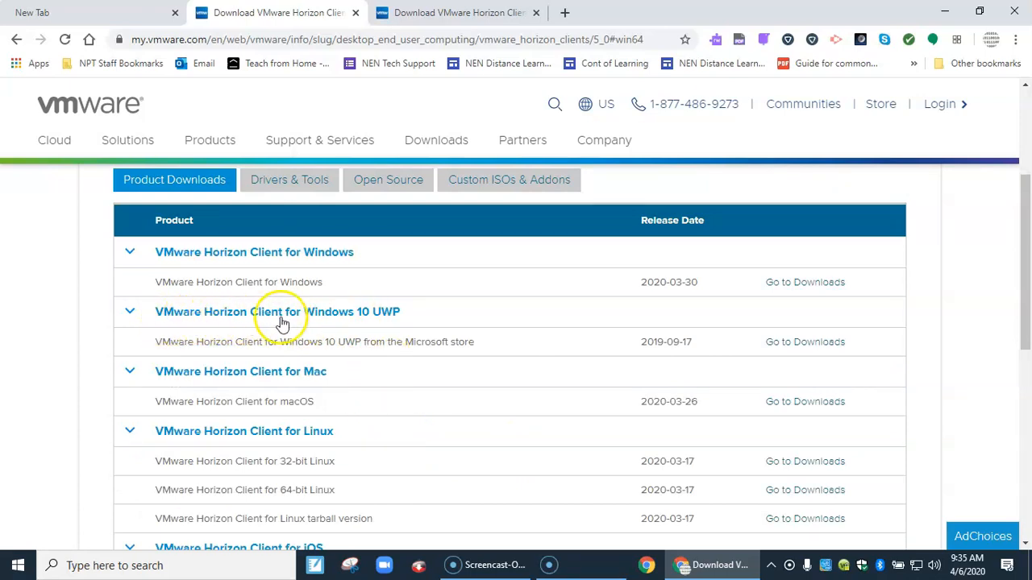
pyautogui.moveTo(314, 323)
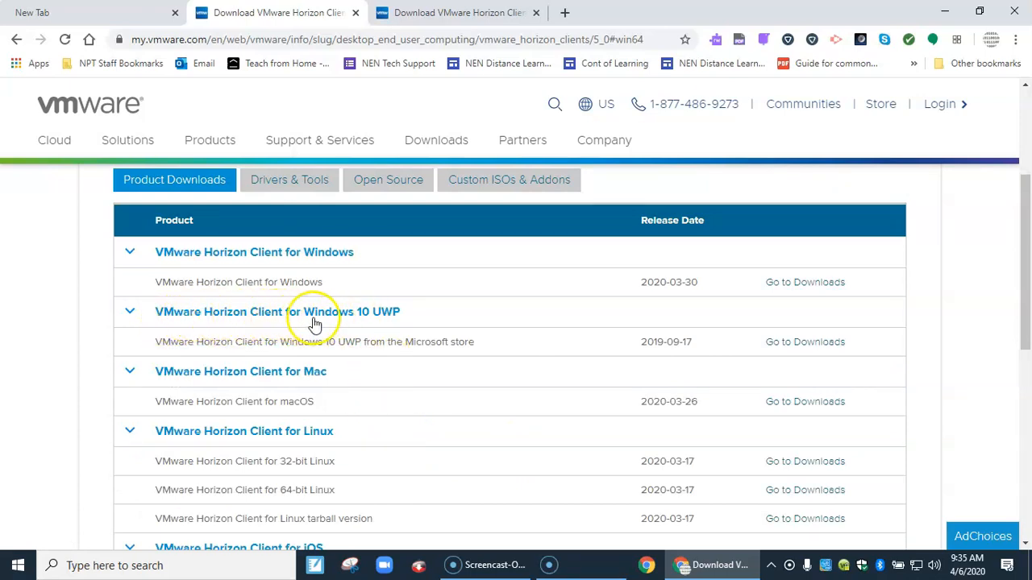
pyautogui.moveTo(387, 324)
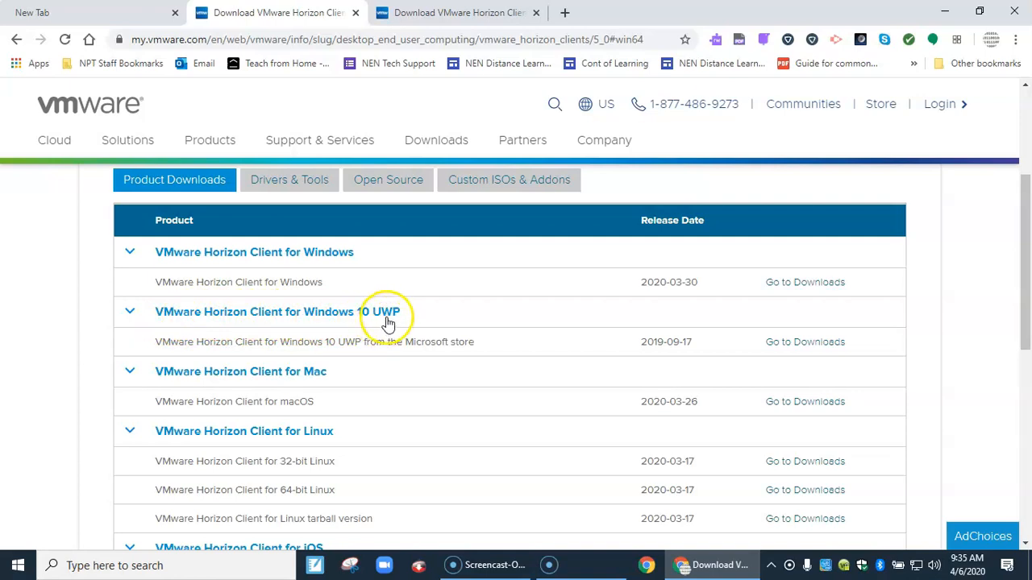
pyautogui.moveTo(380, 325)
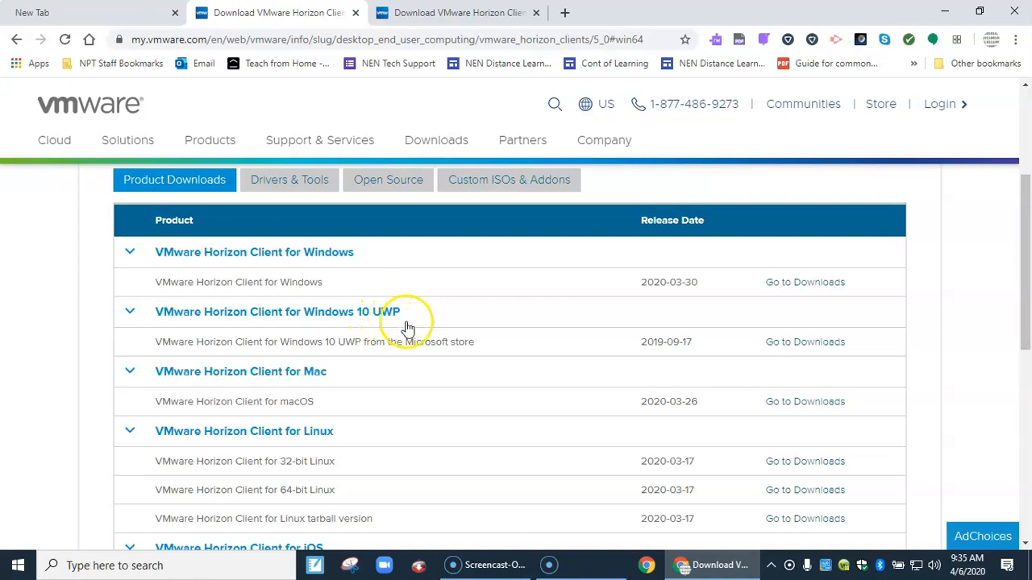
pyautogui.moveTo(819, 343)
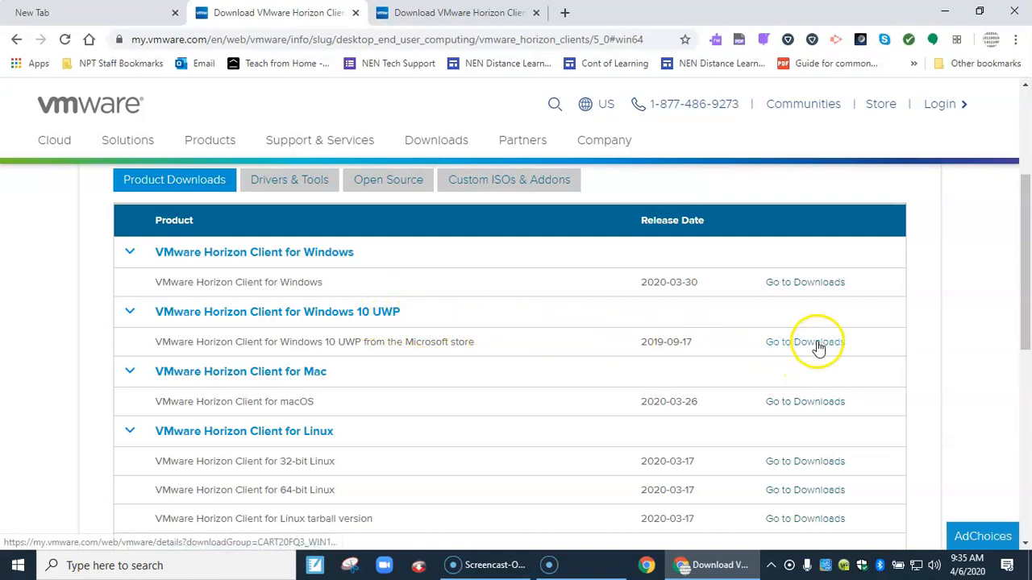
# Step: Choose the Windows 10 UWP 64-bit client download, landing on its Microsoft Store page
pyautogui.click(804, 342)
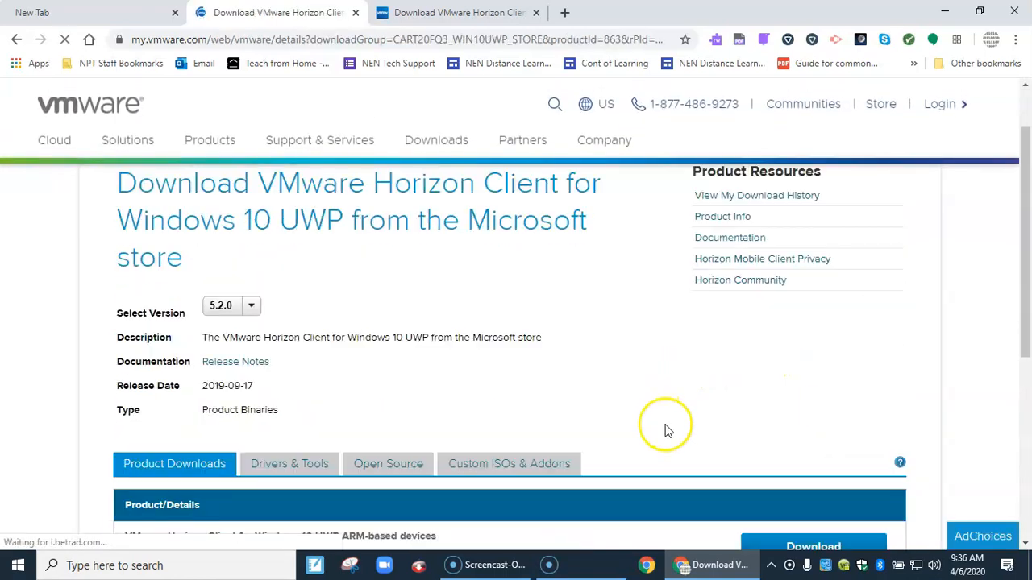
pyautogui.scroll(-3)
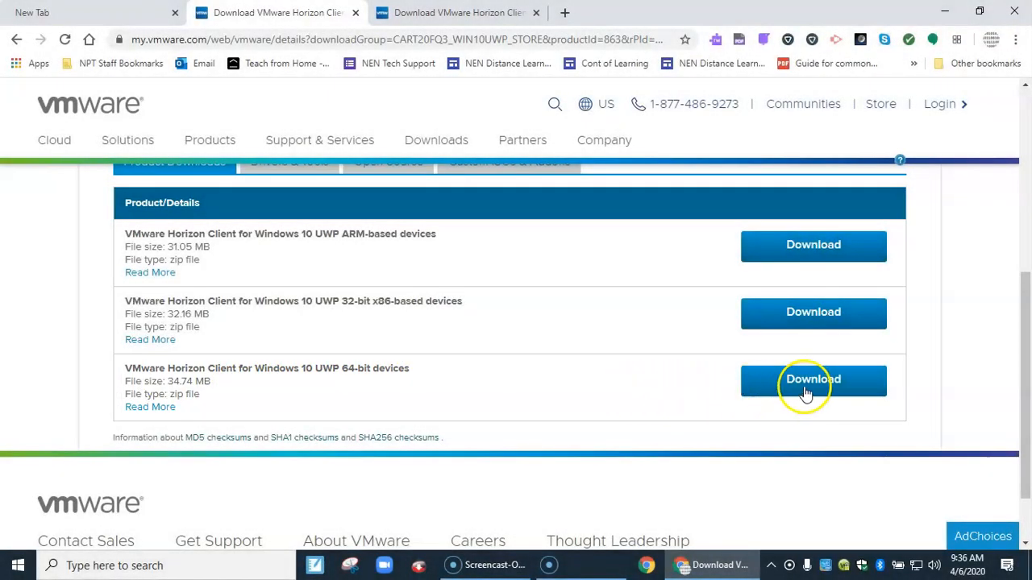
pyautogui.click(813, 381)
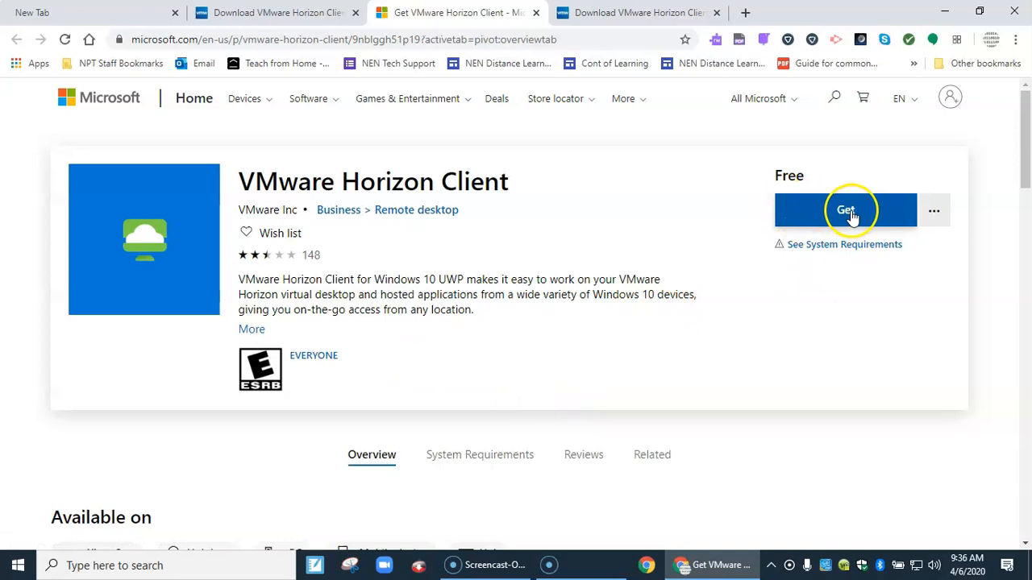
# Step: Get VMware Horizon Client through Microsoft Store, then close the Store once installed
pyautogui.click(845, 210)
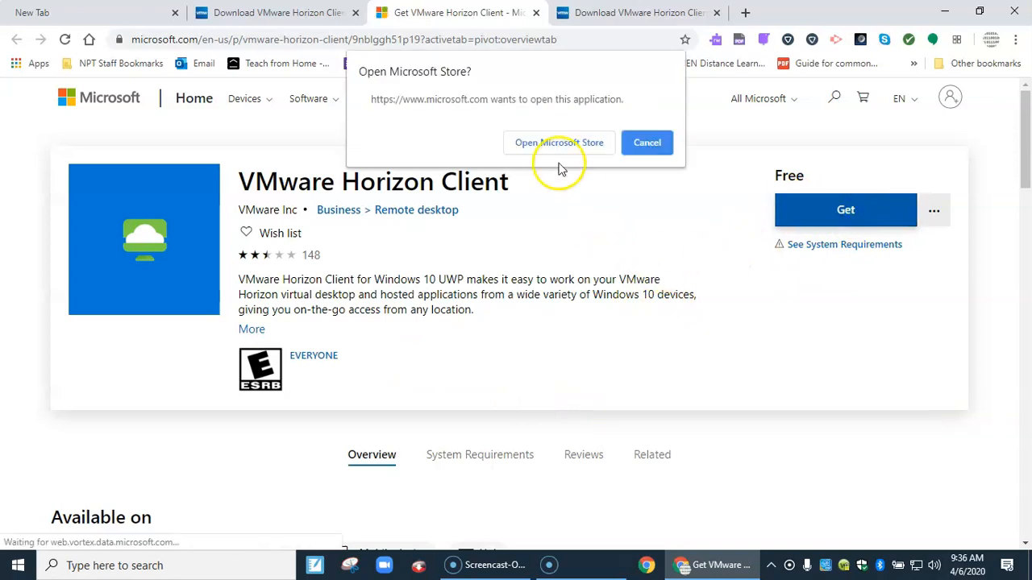
pyautogui.click(558, 142)
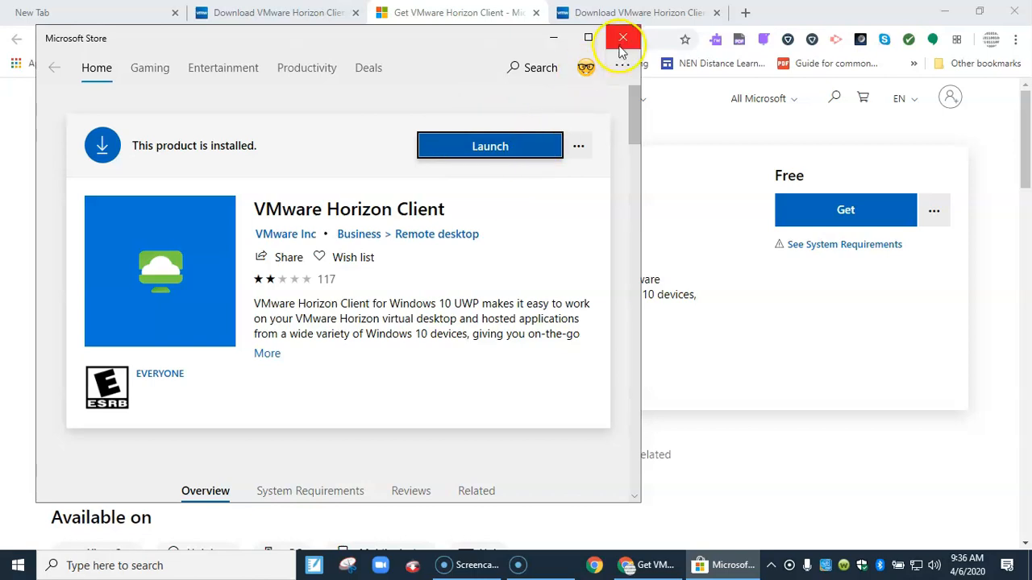
pyautogui.click(613, 37)
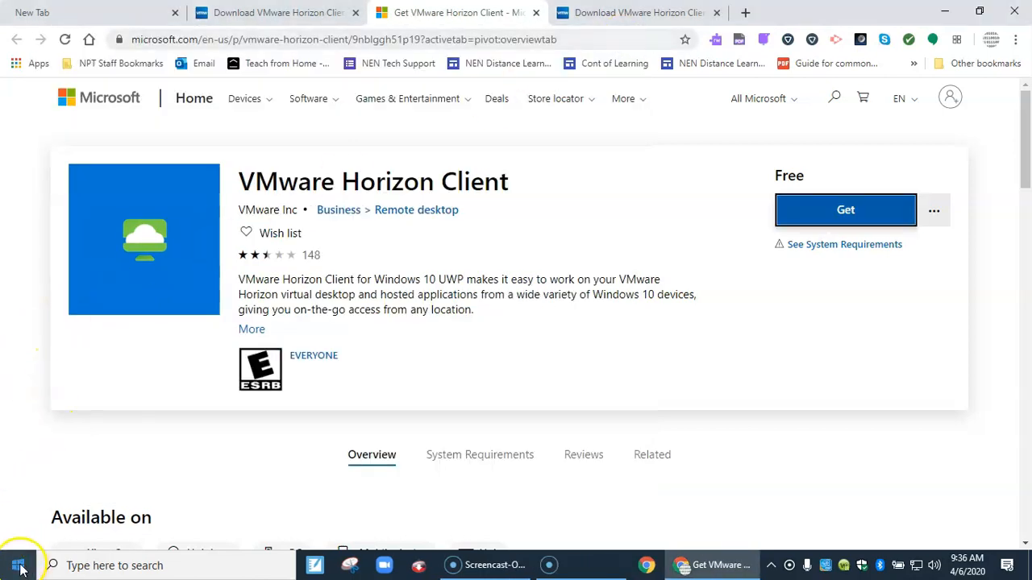
# Step: Scroll the Start menu app list down to the V section for VMware Horizon Client
pyautogui.click(13, 565)
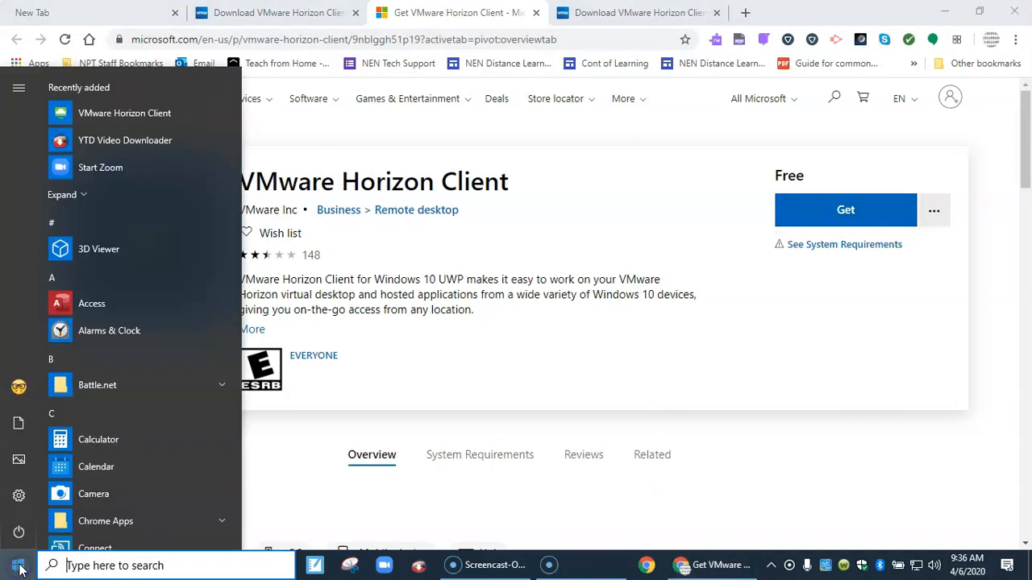
pyautogui.moveTo(234, 150)
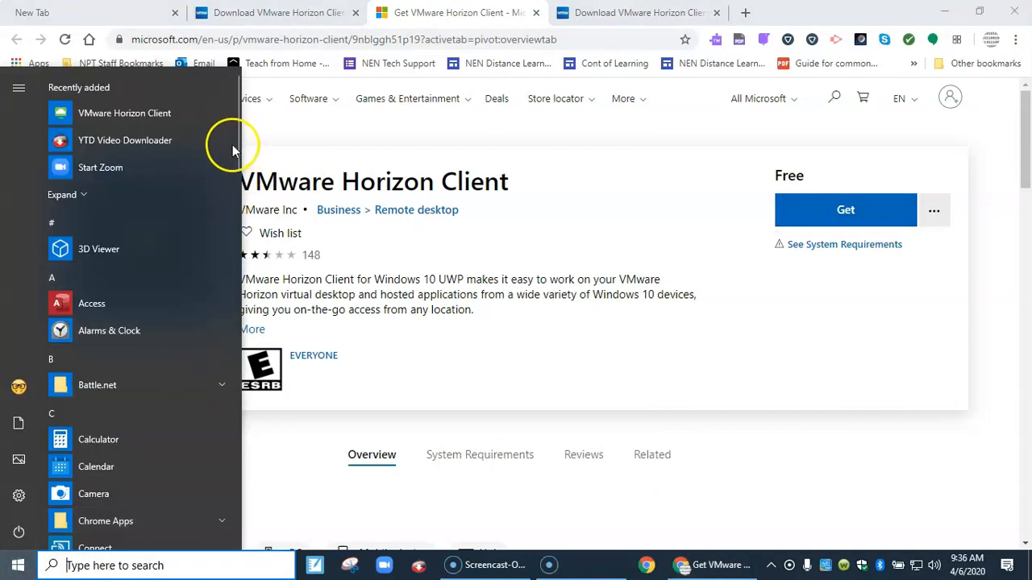
pyautogui.scroll(-3)
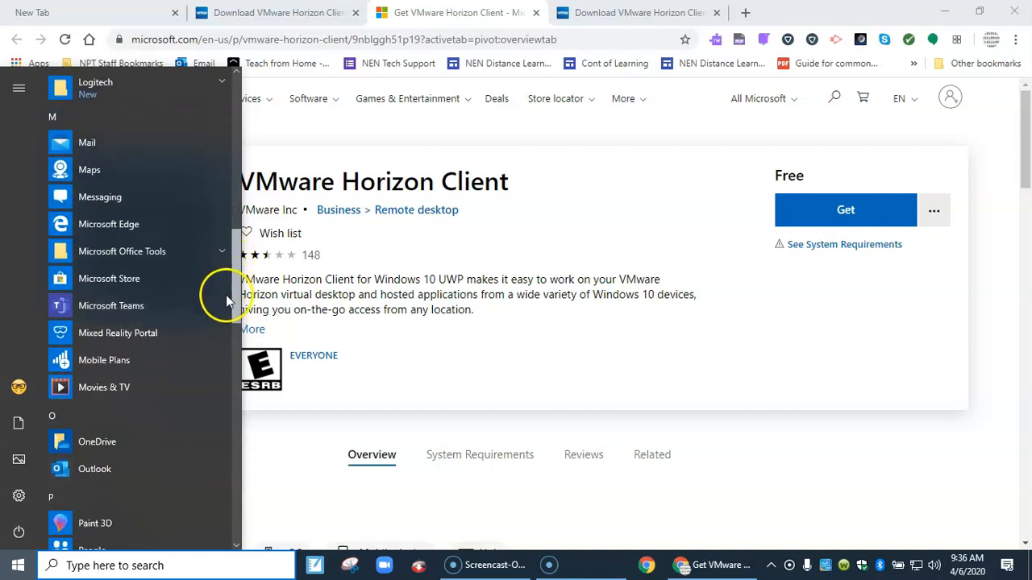
pyautogui.scroll(-3)
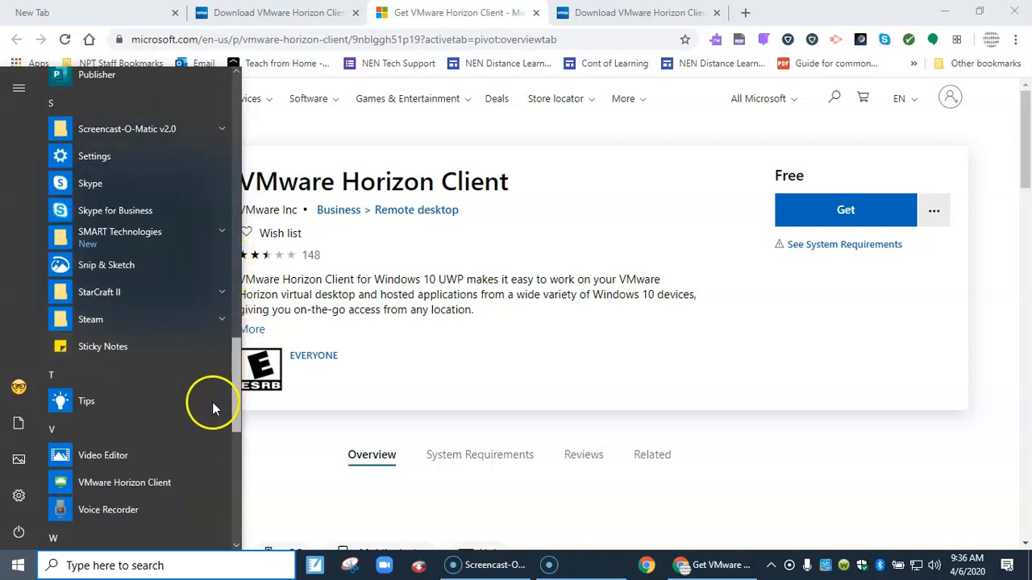
pyautogui.scroll(-3)
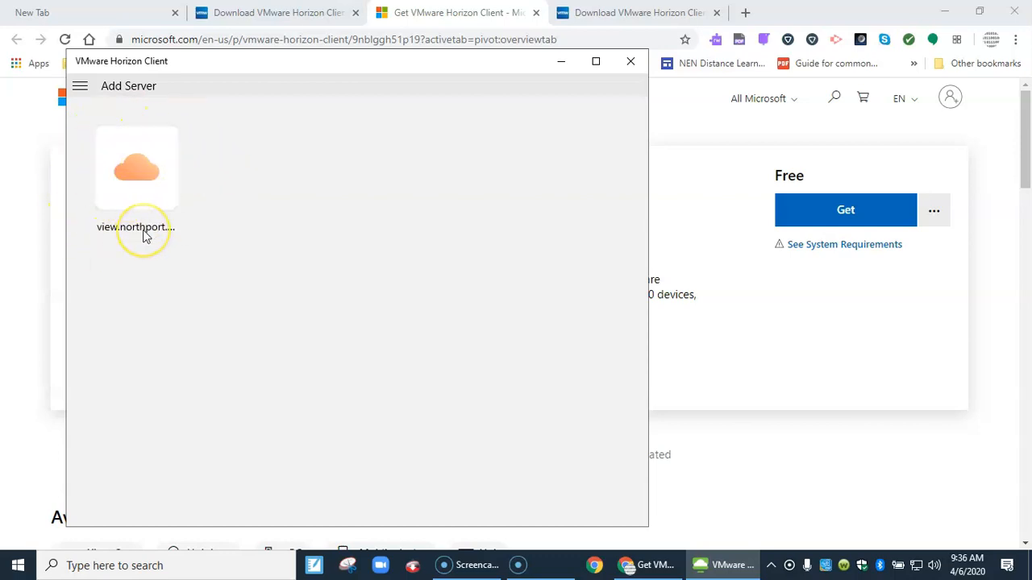
pyautogui.moveTo(145, 235)
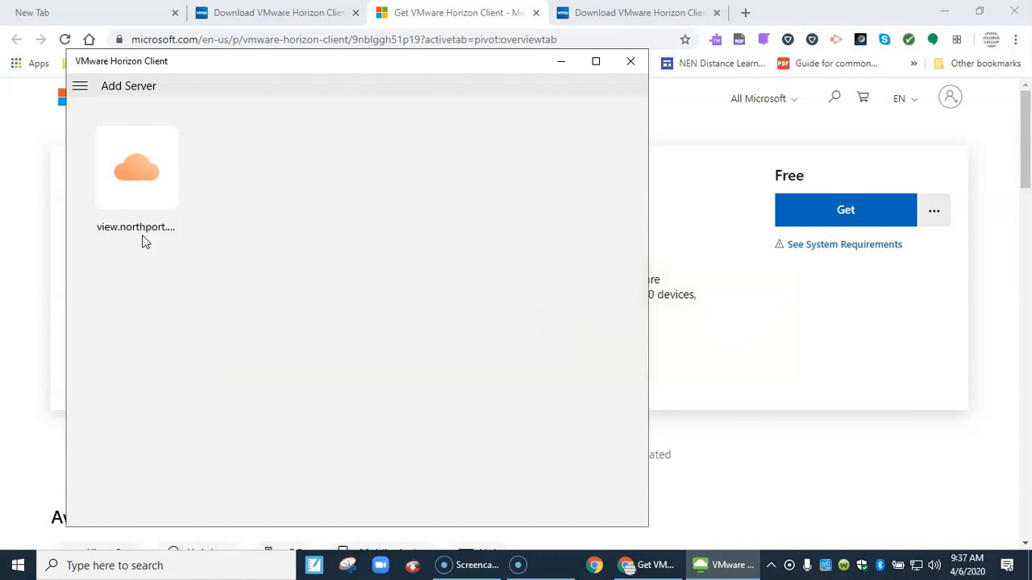
pyautogui.moveTo(126, 129)
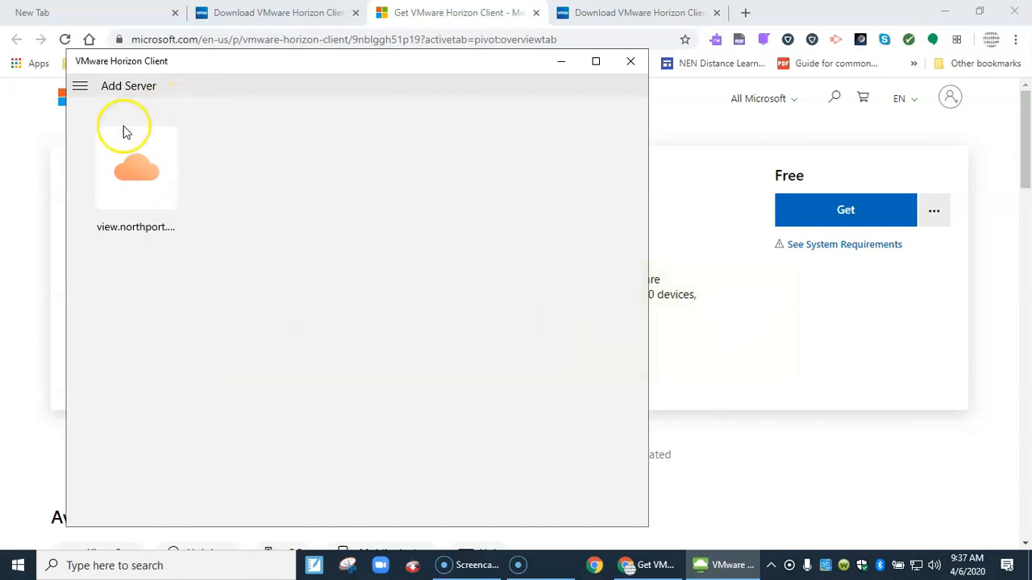
pyautogui.moveTo(142, 176)
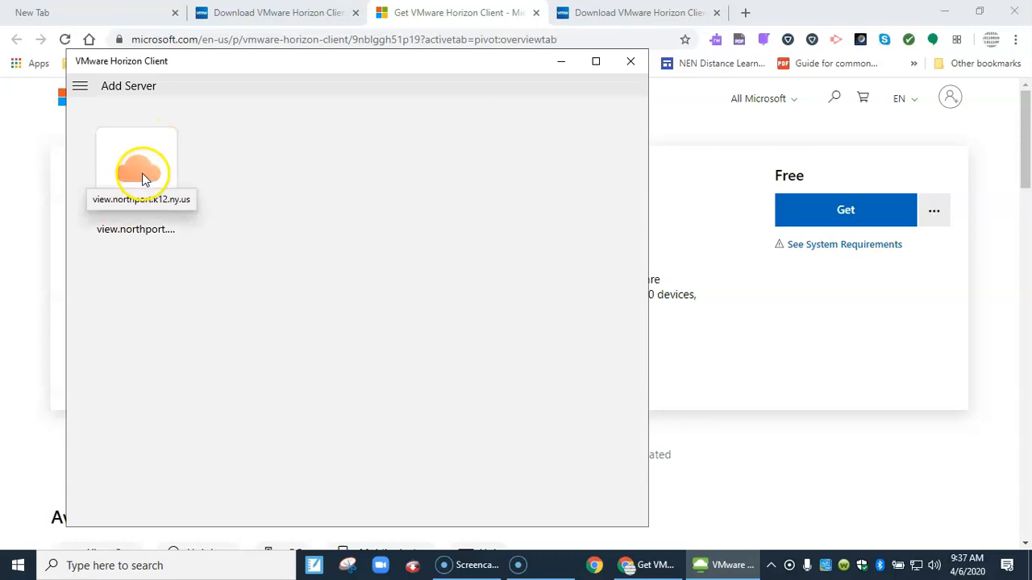
pyautogui.moveTo(355, 260)
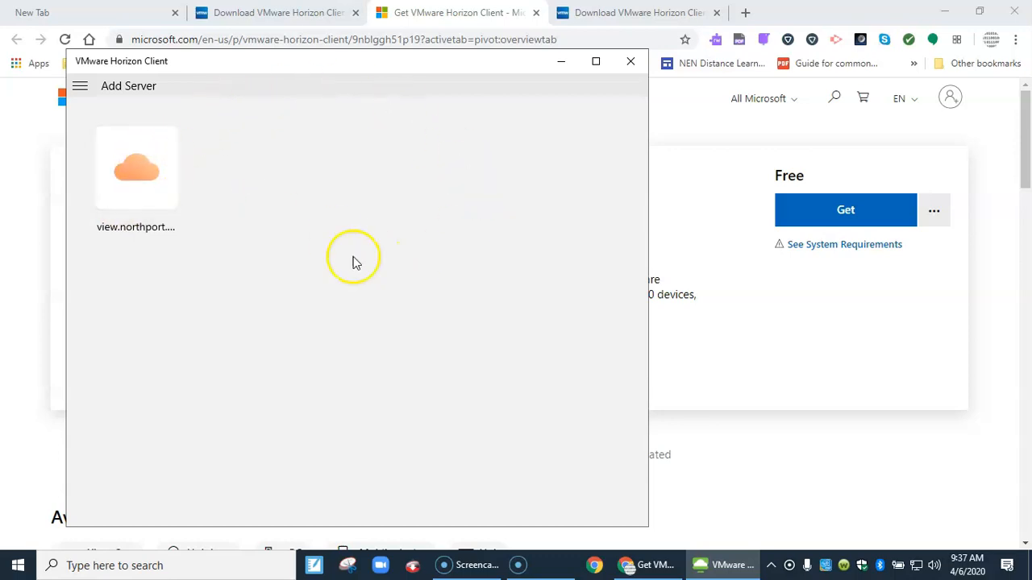
pyautogui.moveTo(132, 319)
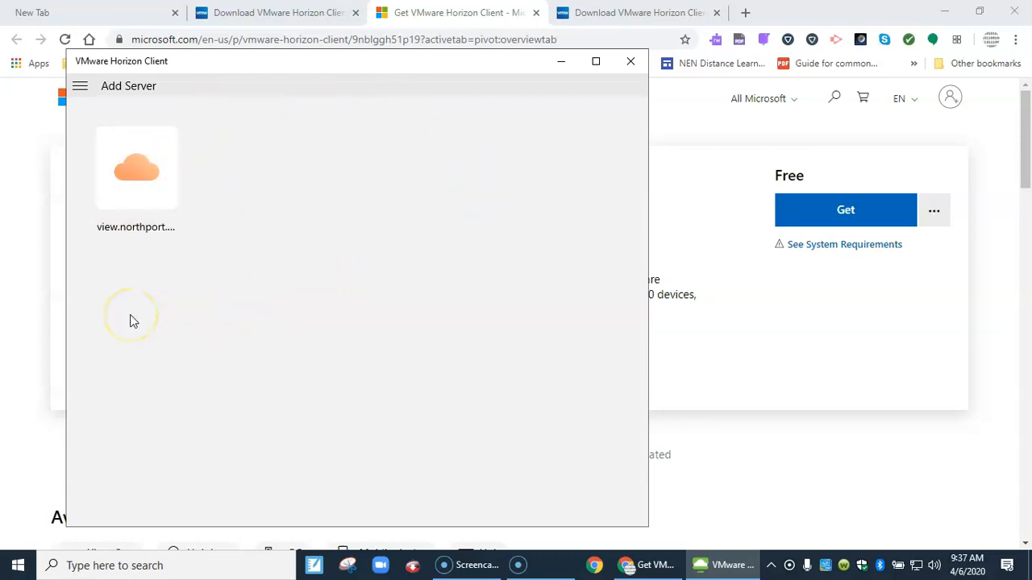
pyautogui.moveTo(1010, 545)
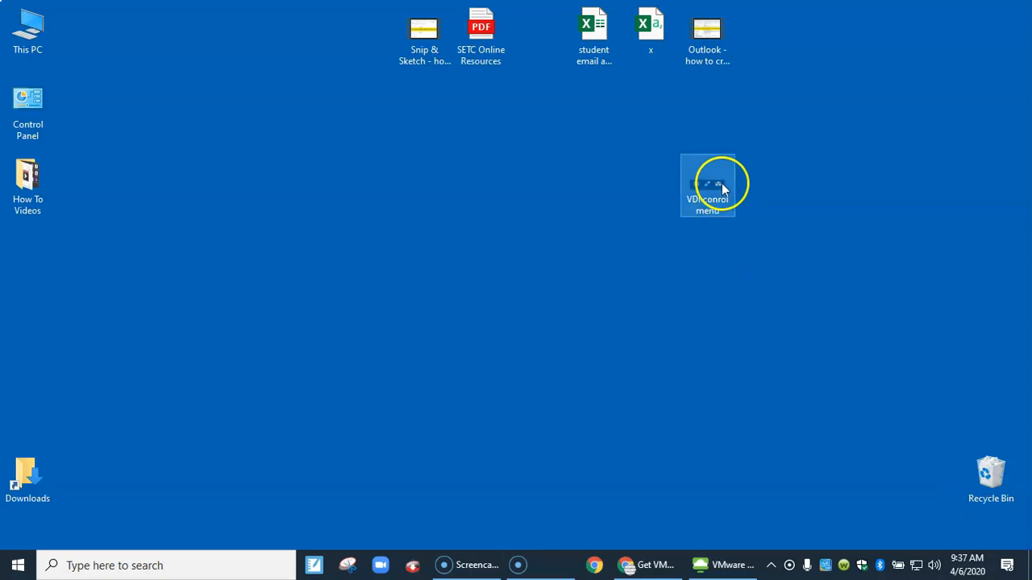
# Step: Open the VDI control menu PNG in Photos to view the three-icon toolbar
pyautogui.doubleClick(706, 185)
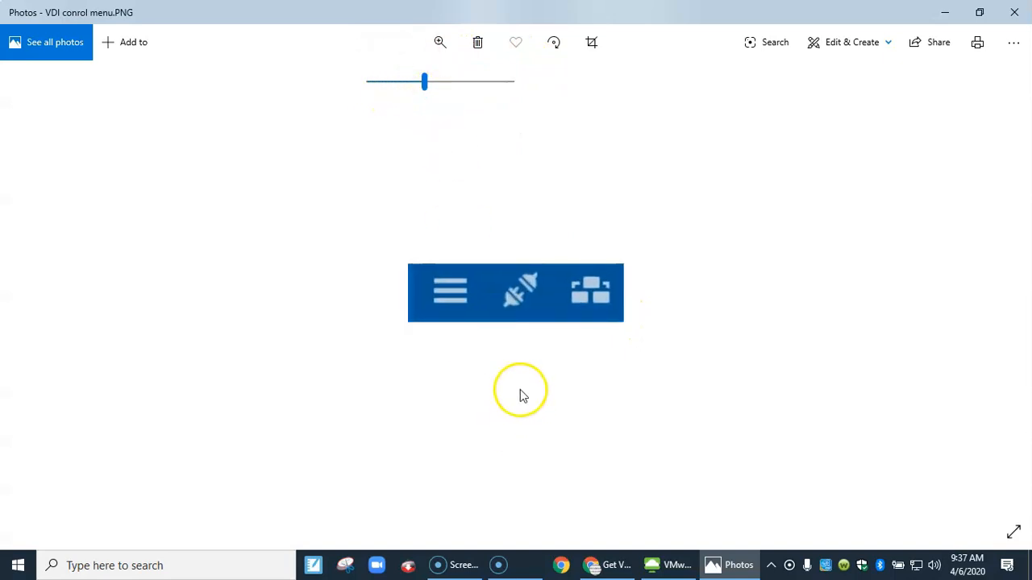
pyautogui.moveTo(524, 314)
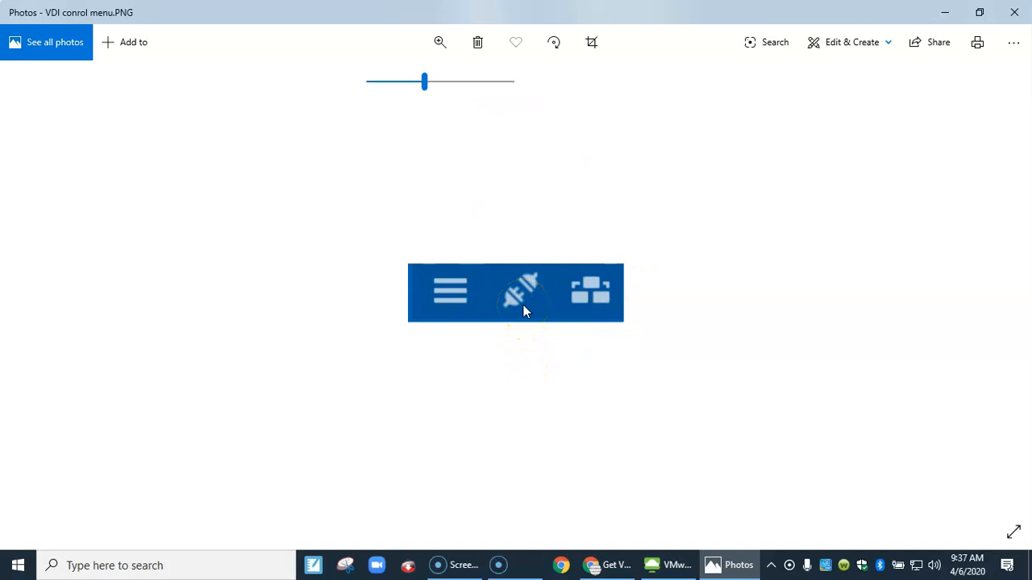
pyautogui.moveTo(526, 403)
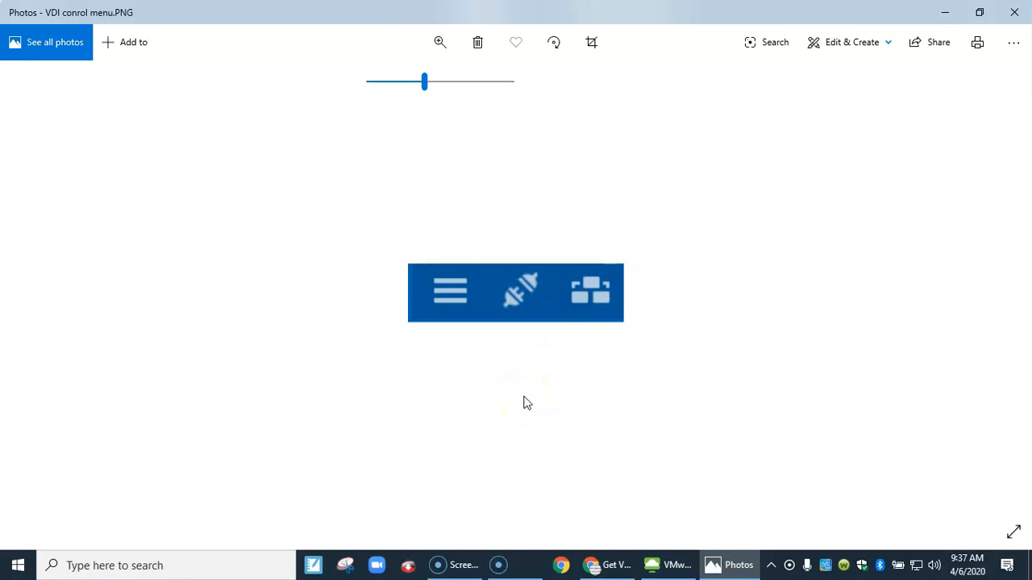